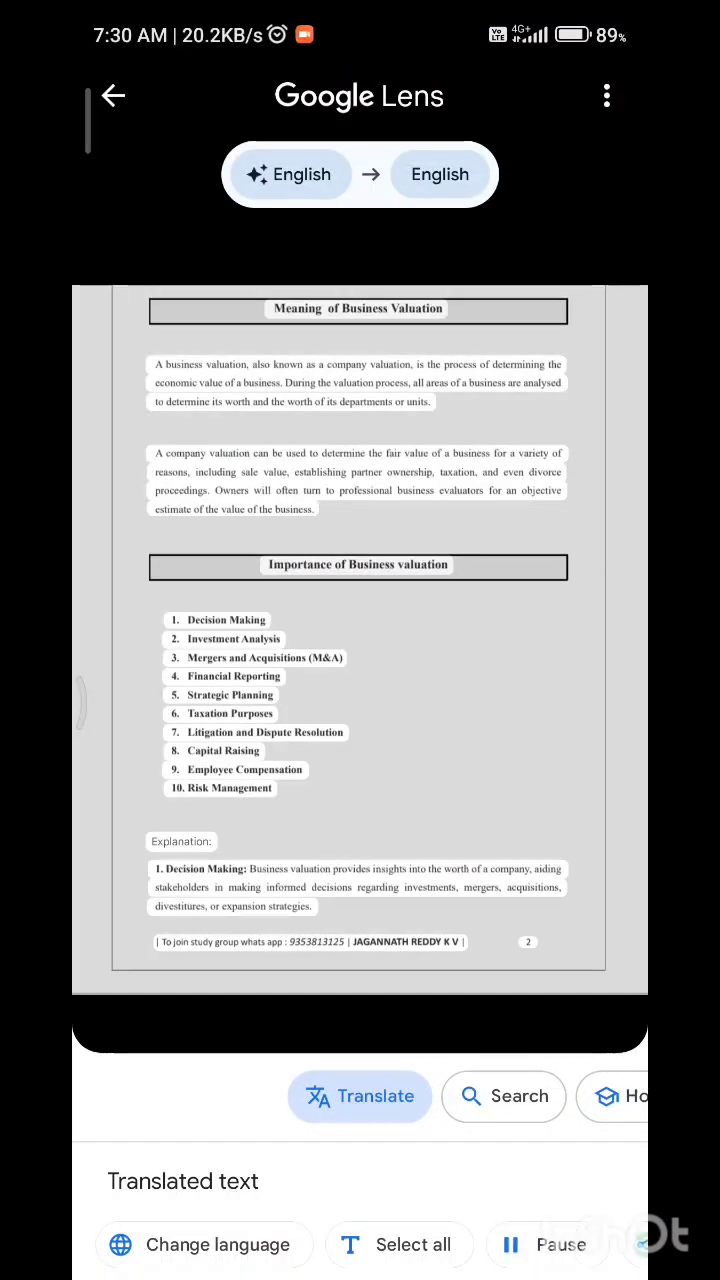
Keep Listen playing on scanned page 2 so the business valuation text is read aloud.
{"action": "double_click", "coordinate": [415, 309]}
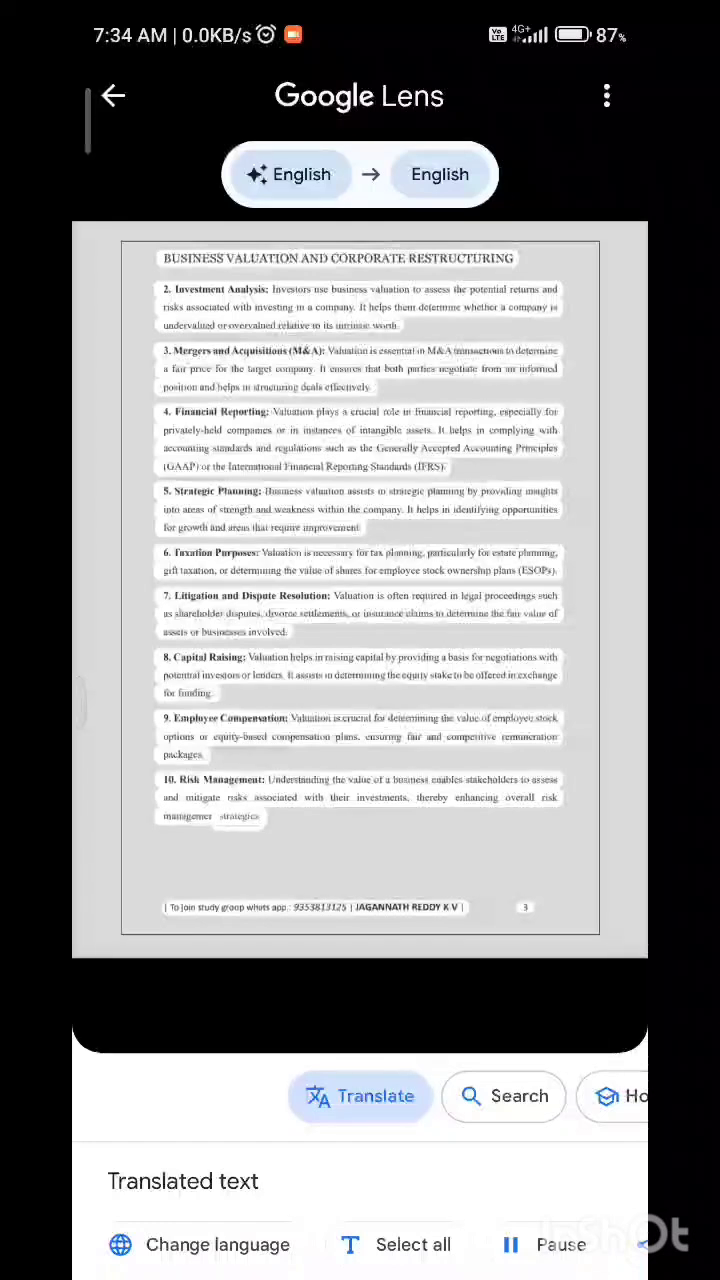
Scroll to scanned page 4 and start Listen to hear the Principles of Valuation text.
{"action": "scroll", "scroll_direction": "down", "scroll_amount": 3}
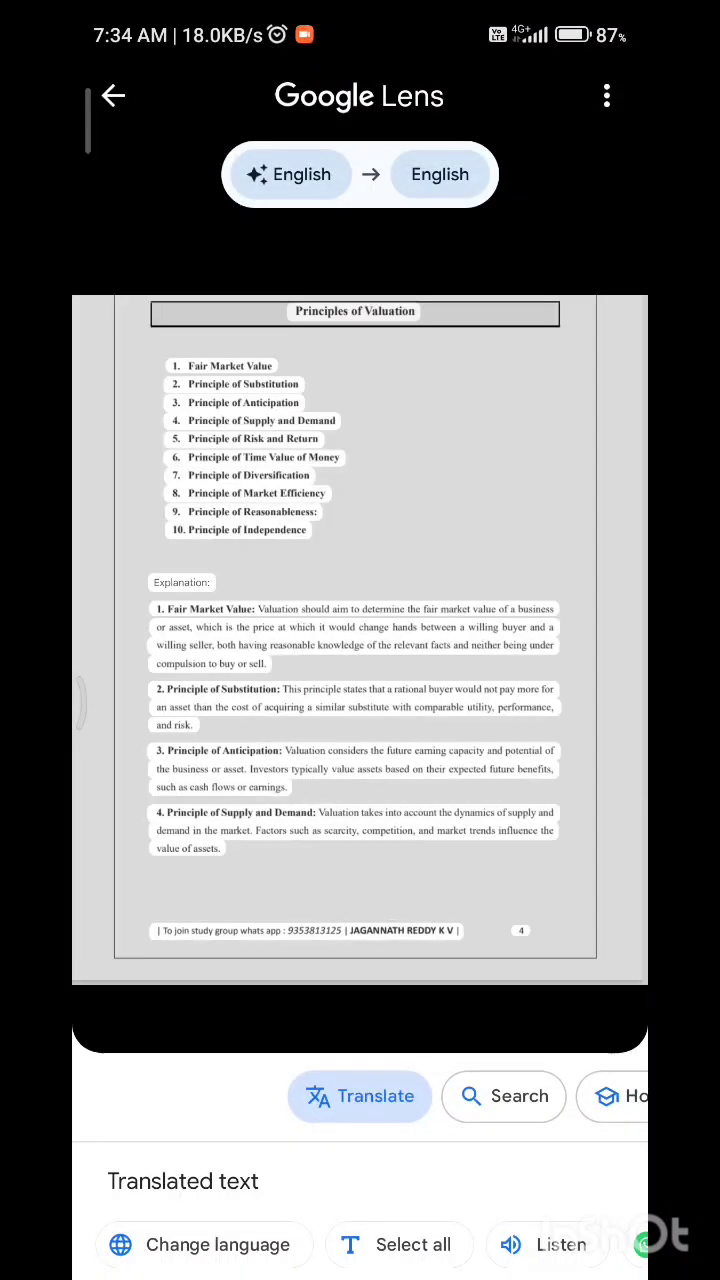
{"action": "left_click", "coordinate": [540, 1244]}
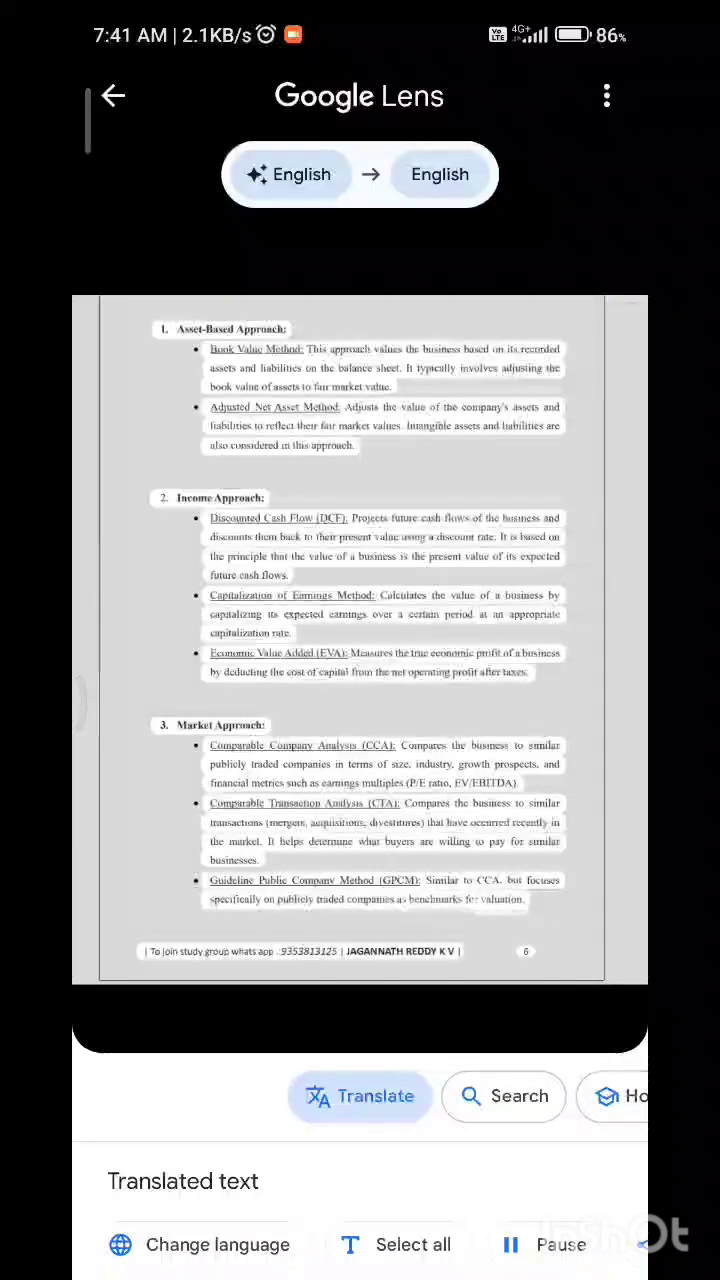
{"action": "scroll", "scroll_direction": "down", "scroll_amount": 3}
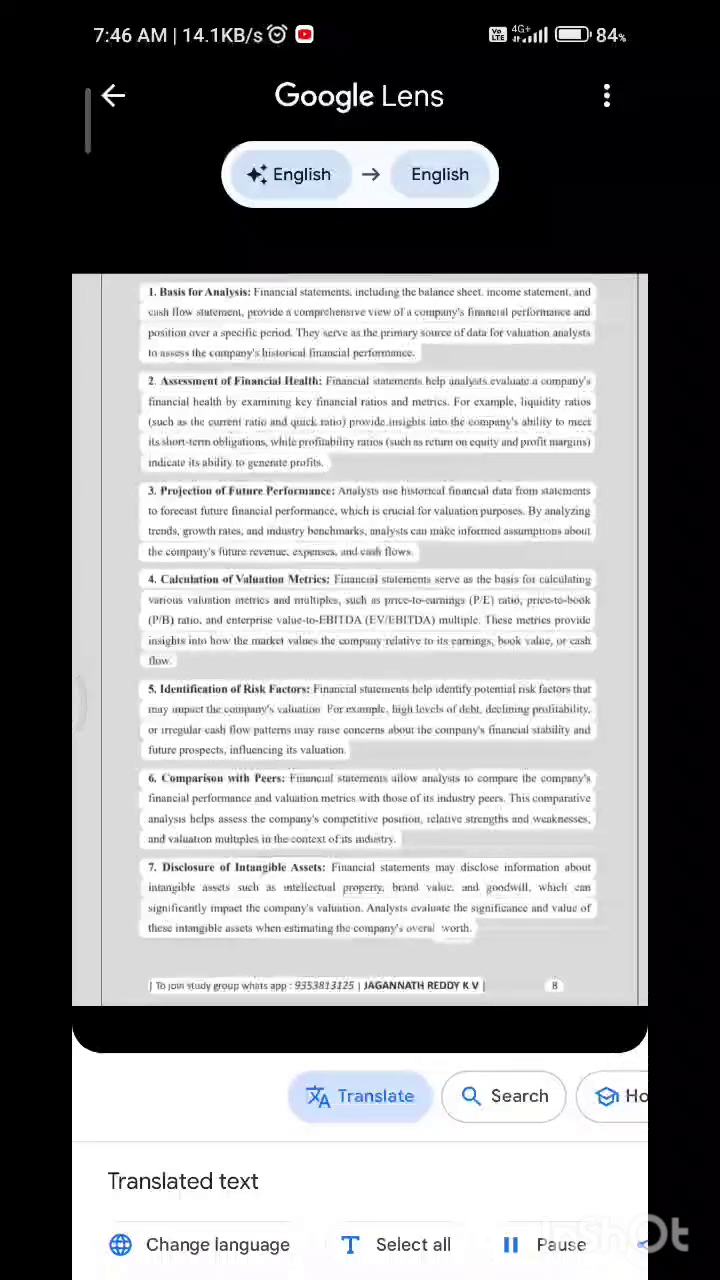
Scroll to the Validation of Assumptions section and start reading its recognised text aloud.
{"action": "scroll", "scroll_direction": "down", "scroll_amount": 3}
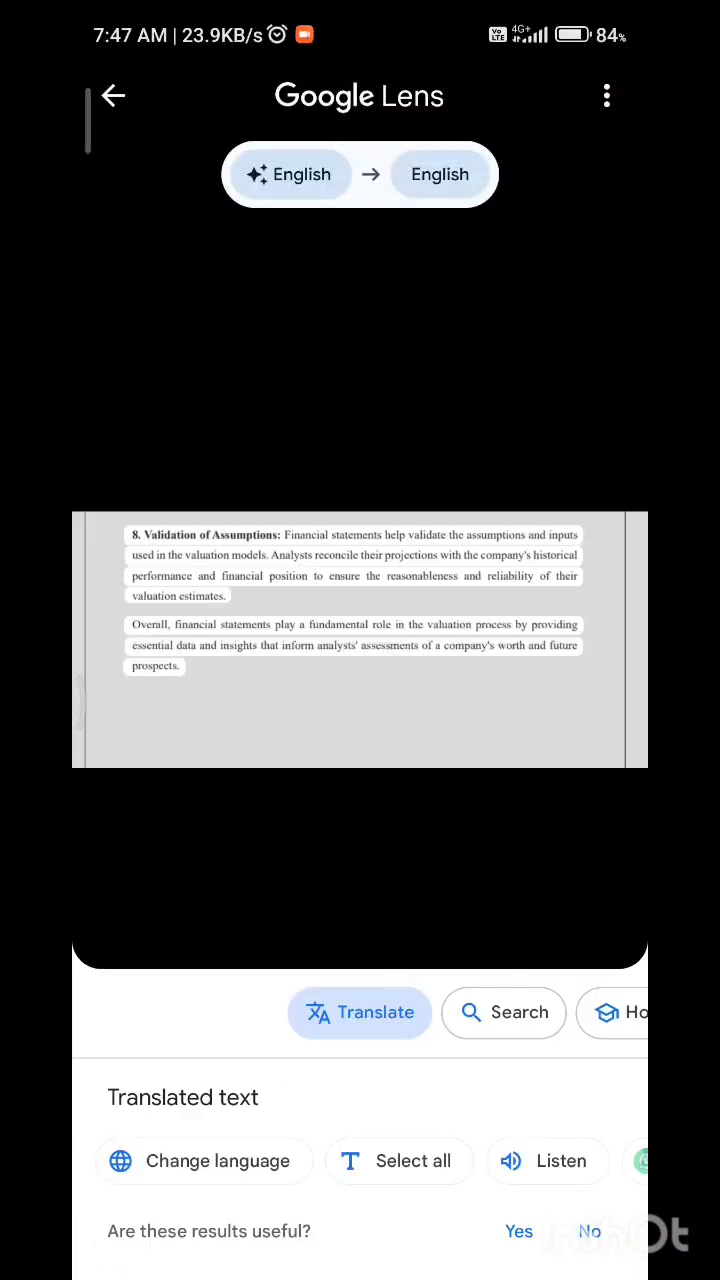
{"action": "left_click", "coordinate": [547, 1160]}
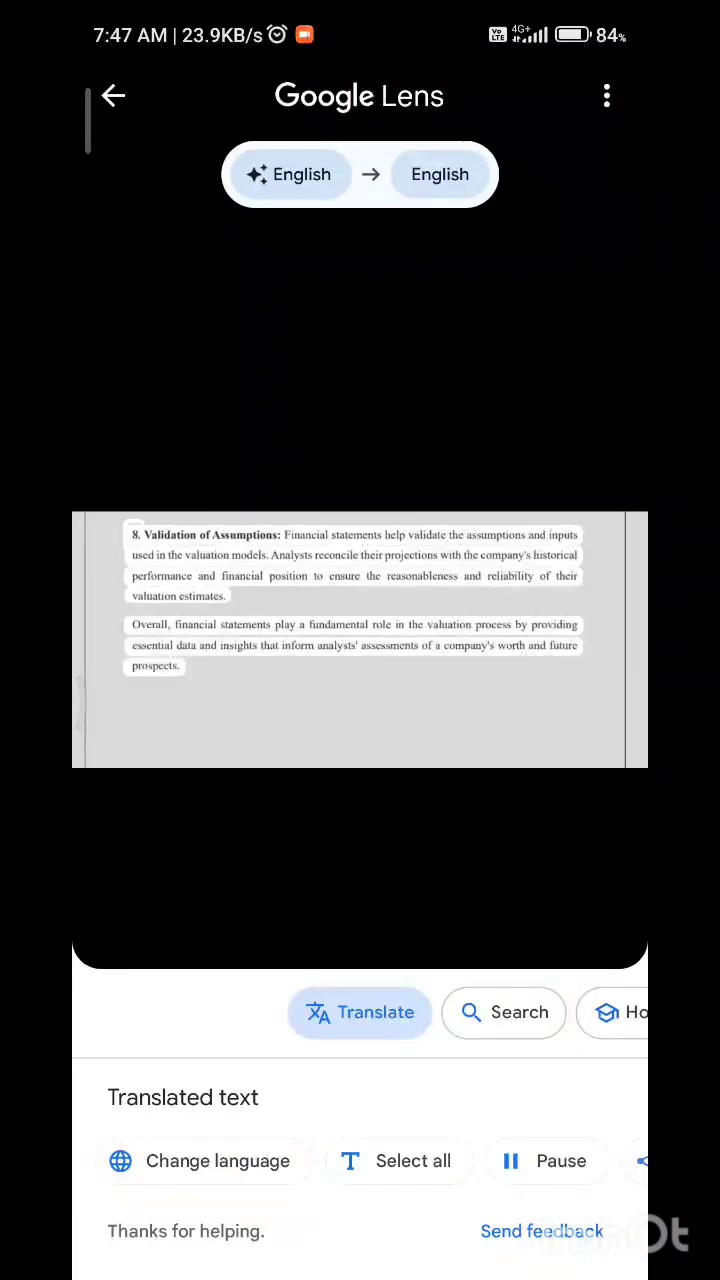